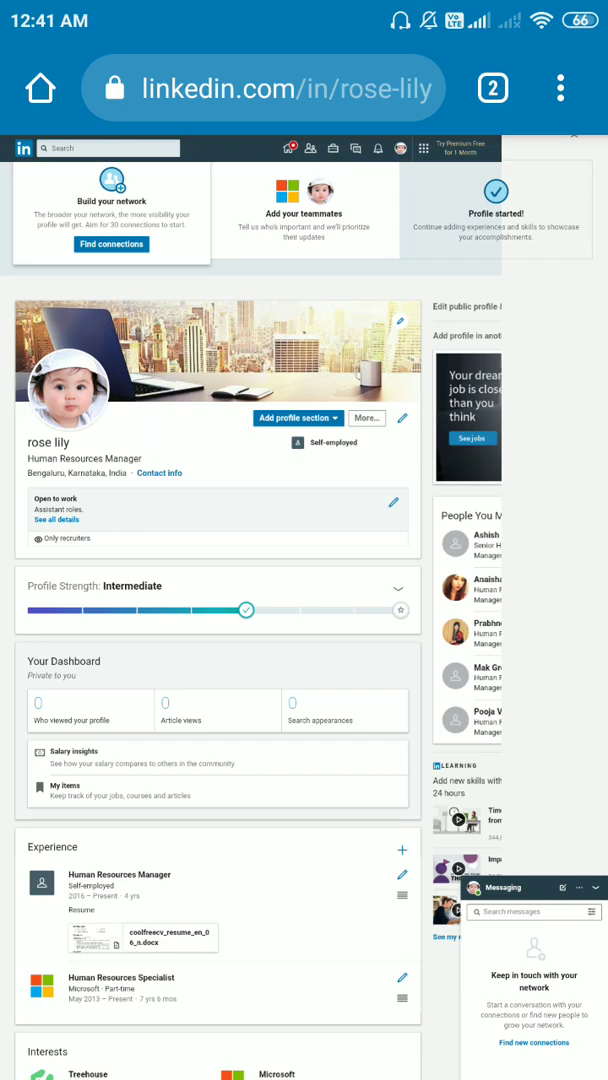
- Open the 'Me' account menu from the profile page and choose Settings & Privacy
scroll(down, 3)
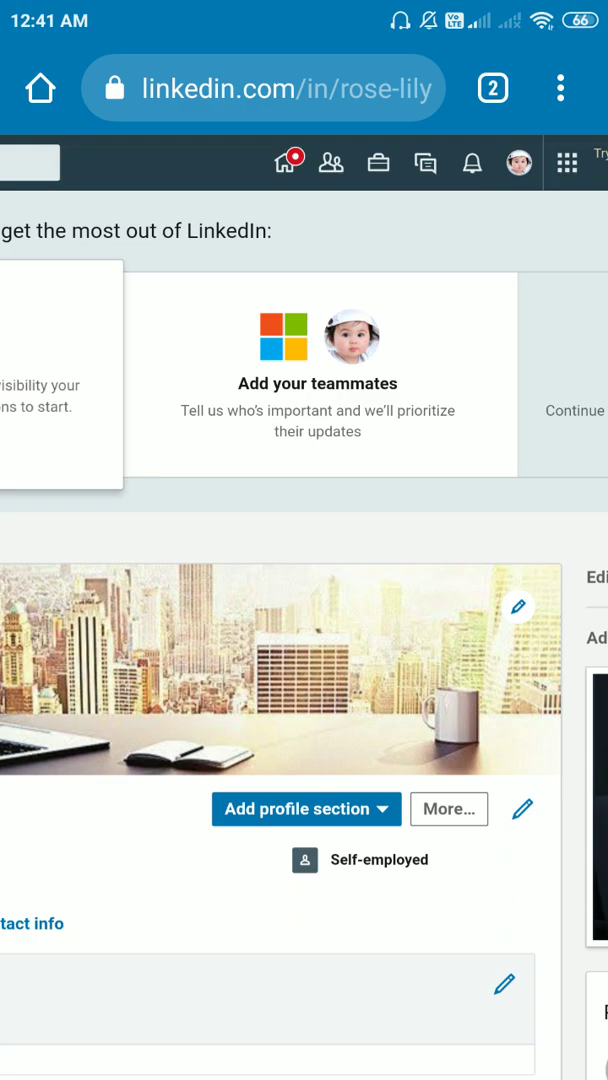
click(518, 162)
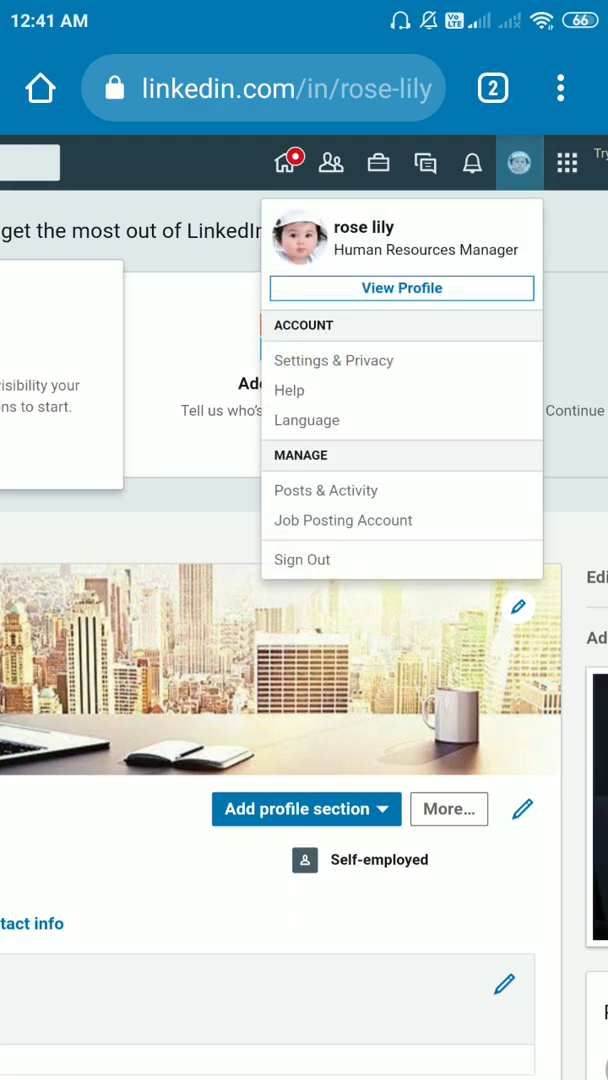
click(333, 360)
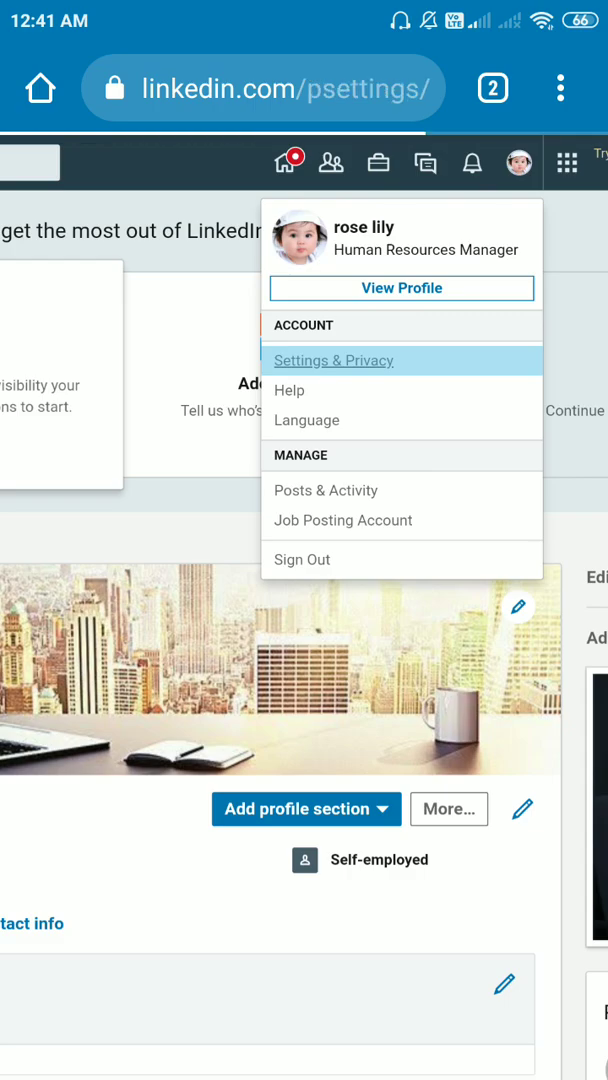
- Start Close account and submit 'I have a duplicate account' as the reason
click(333, 360)
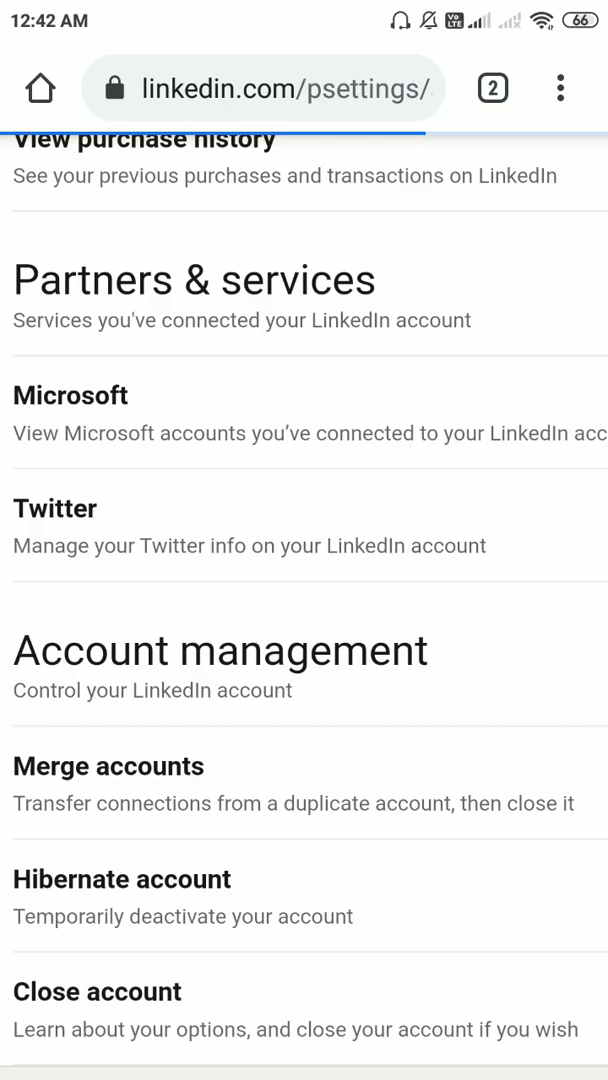
click(97, 993)
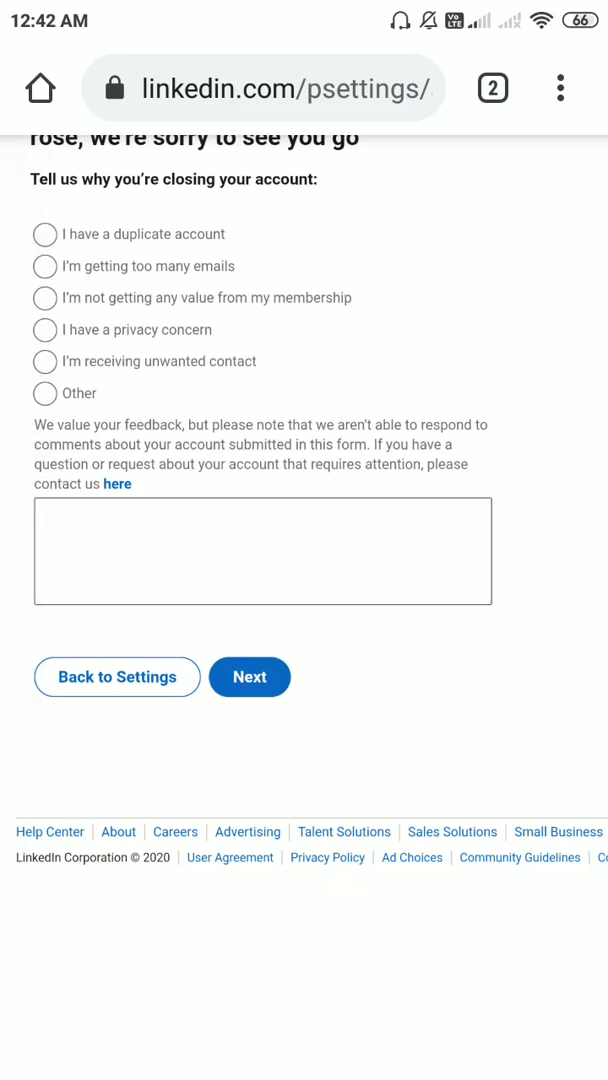
click(46, 234)
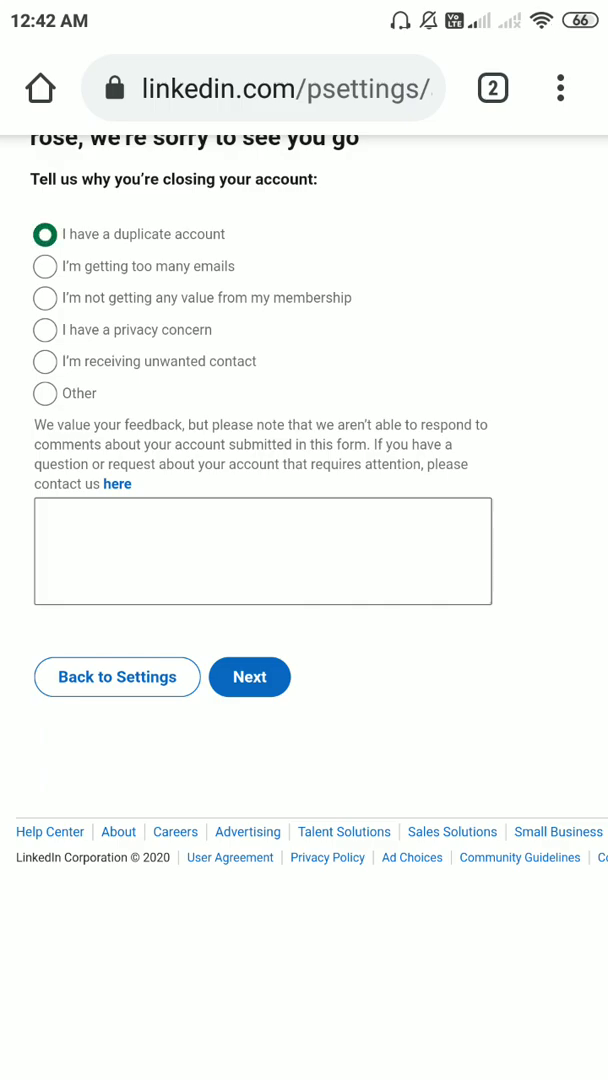
click(249, 677)
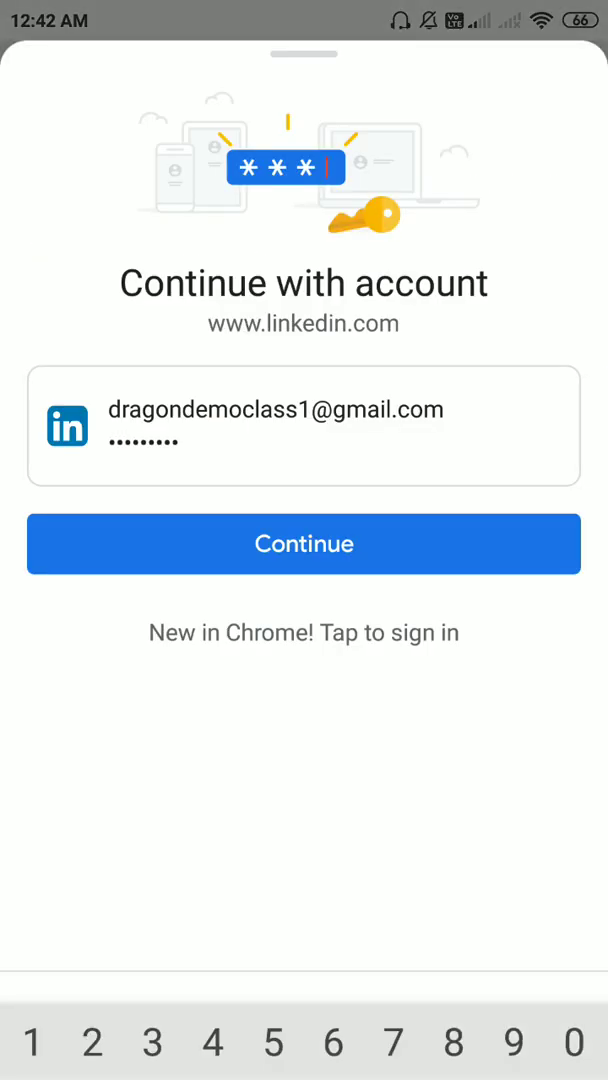
- Confirm with the saved linkedin.com password and close the account
click(304, 544)
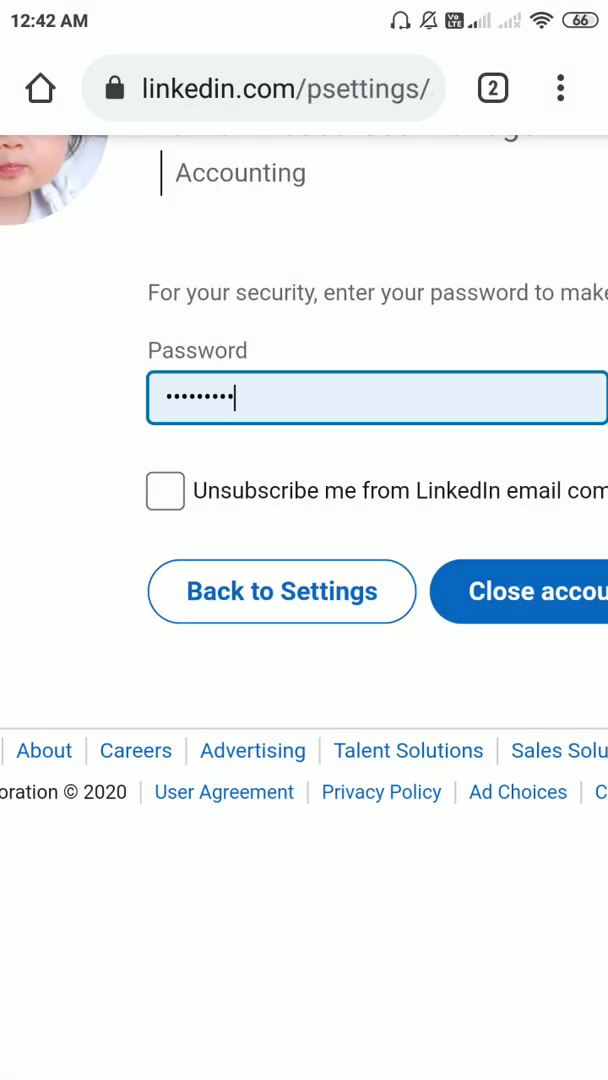
click(547, 591)
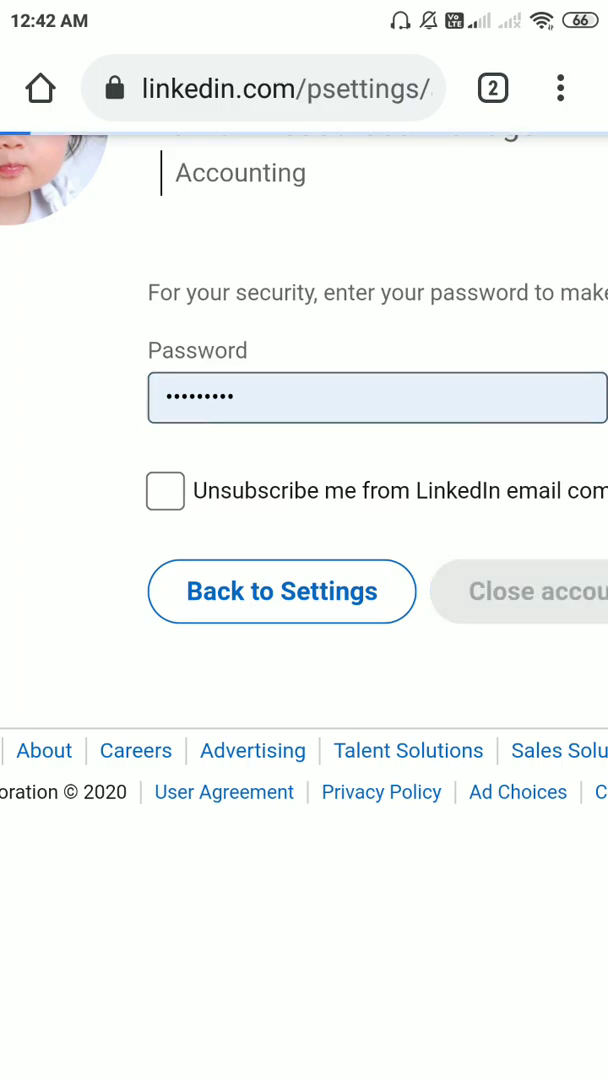
click(535, 591)
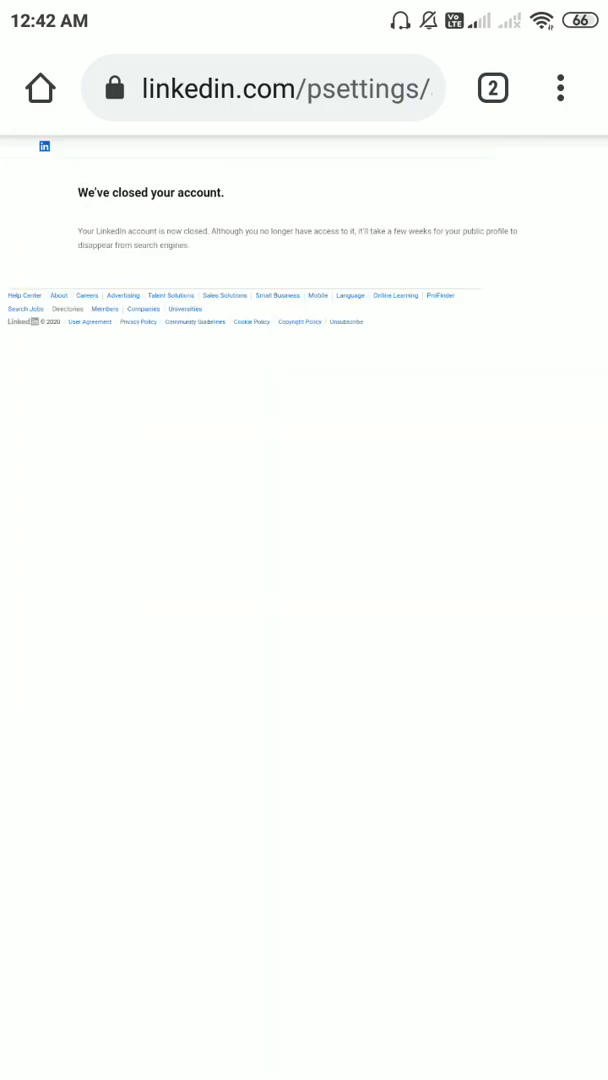